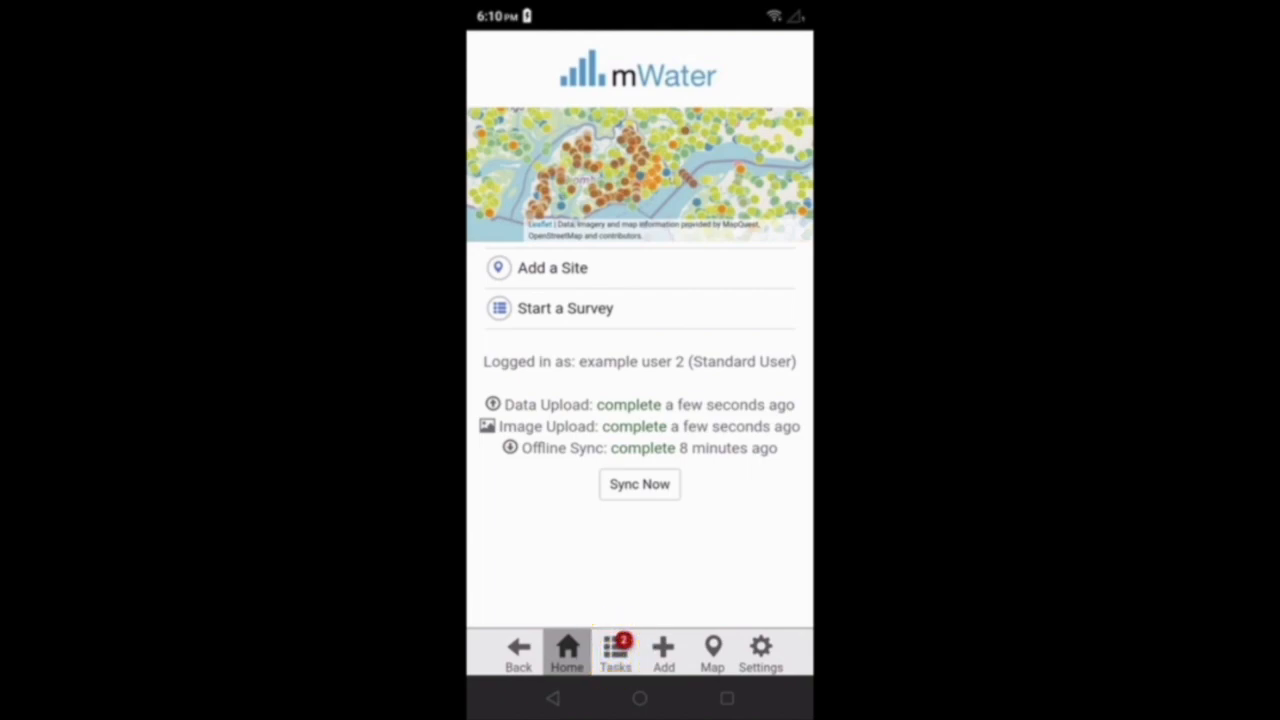
Step: Show My Surveys with the draft, rejected and recently completed surveys
click(615, 650)
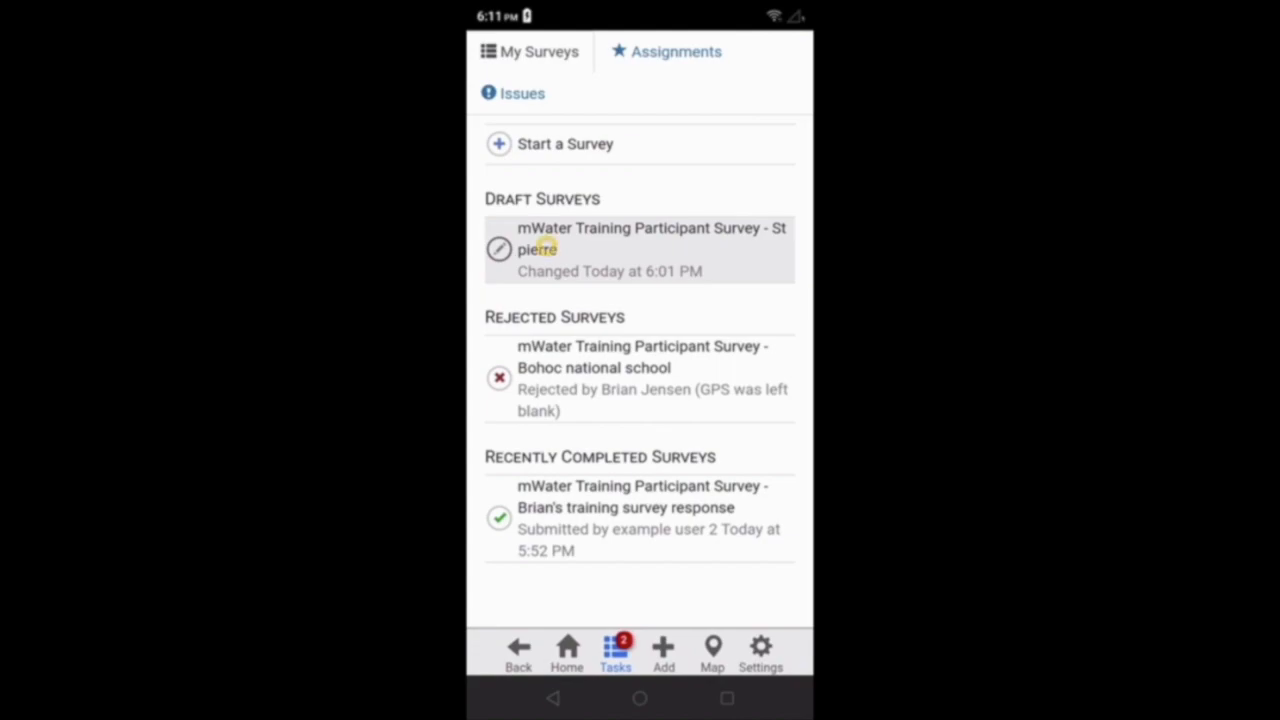
Step: Page the draft training survey to its end, choosing the nearest water point site
click(639, 249)
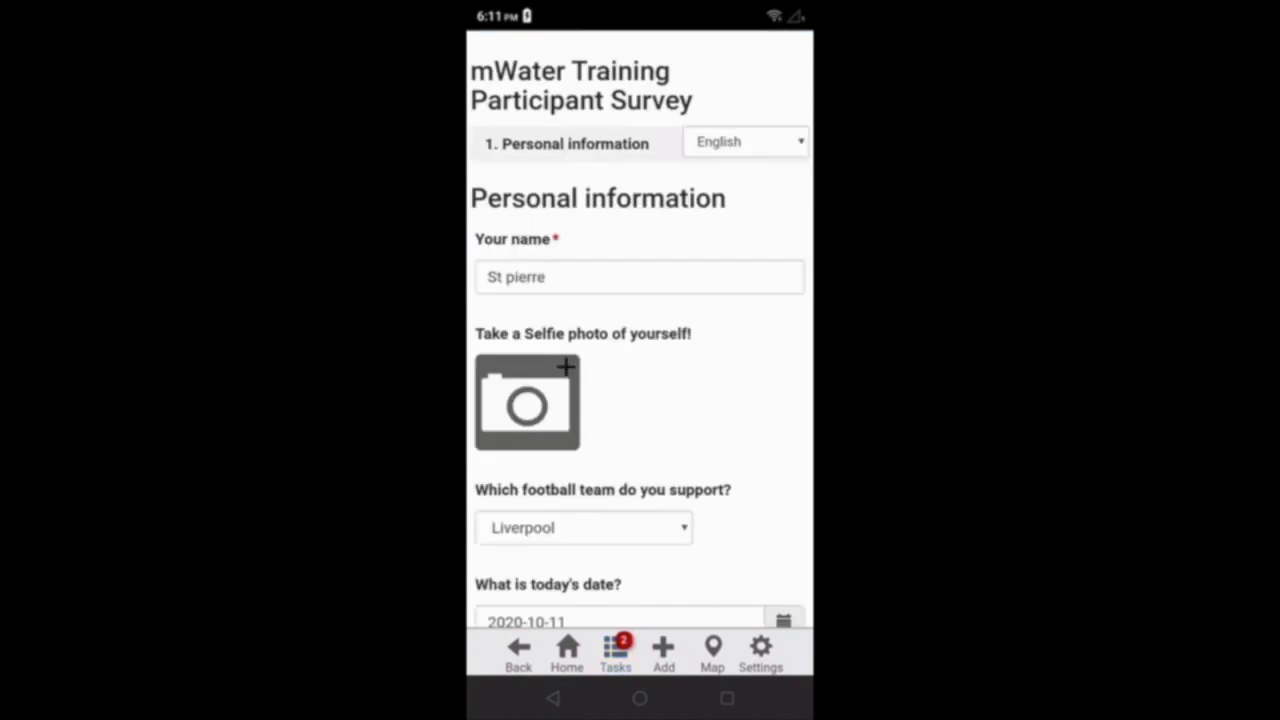
scroll(down, 3)
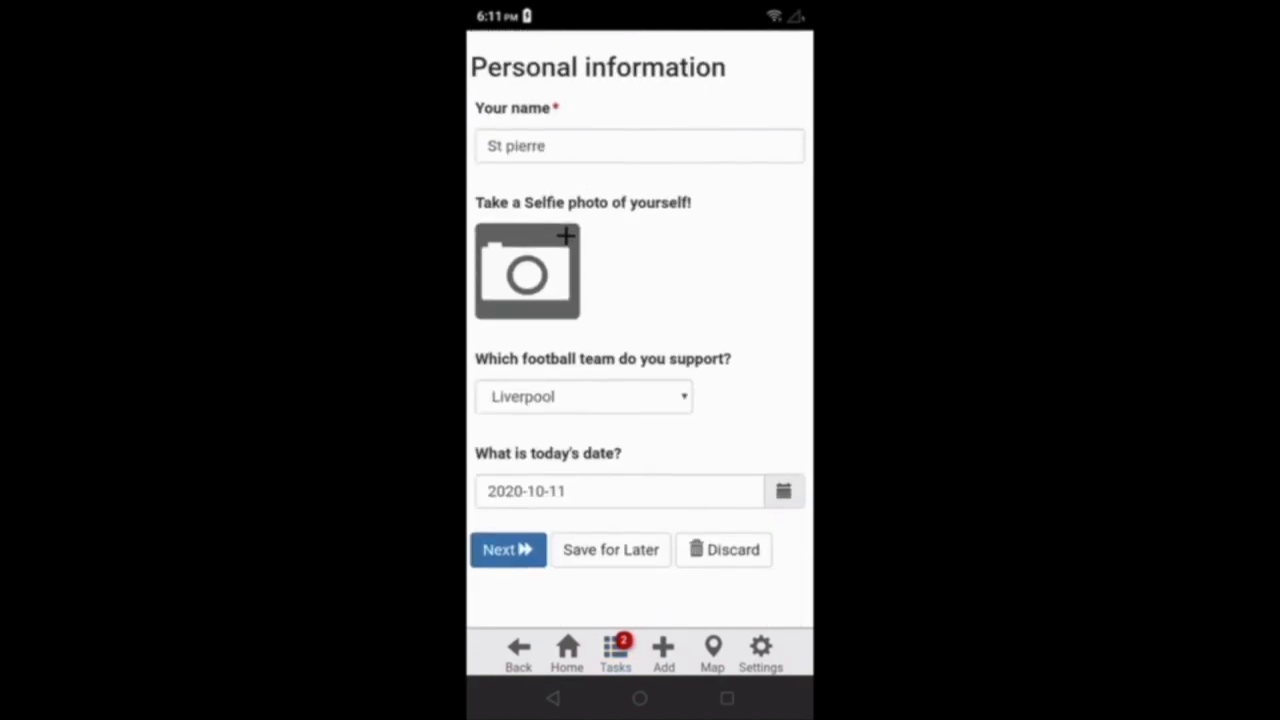
click(507, 549)
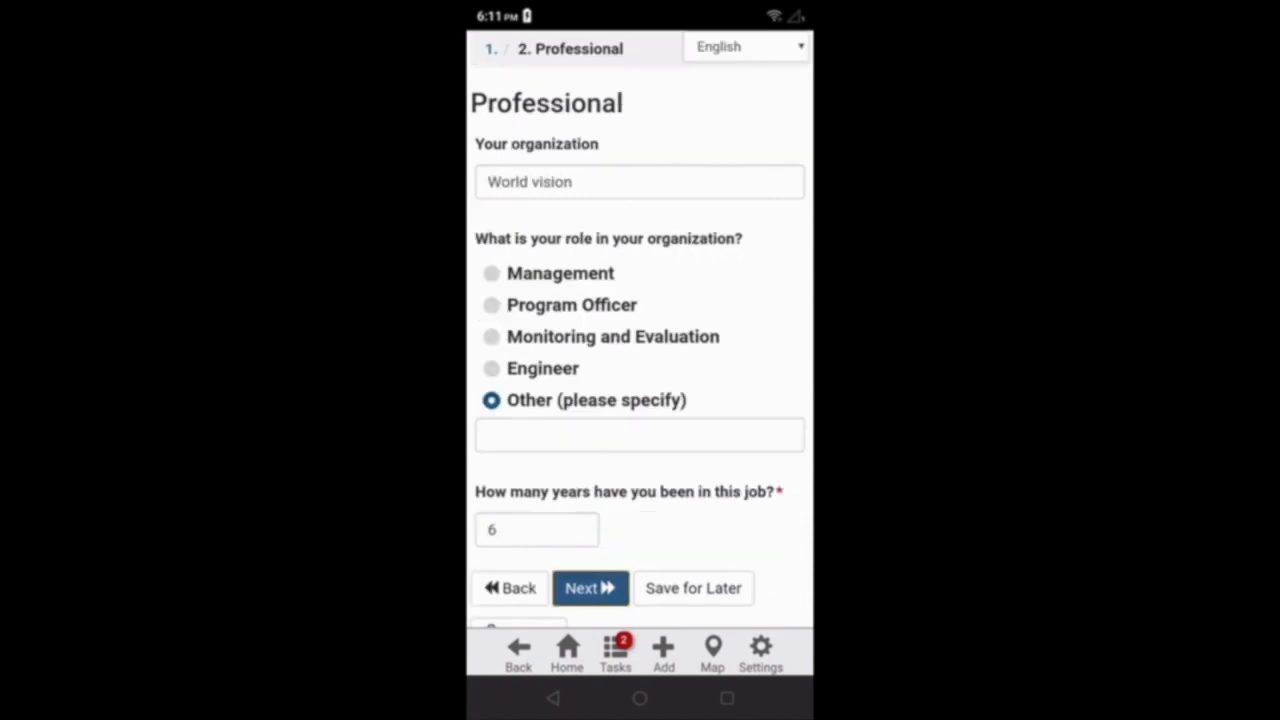
scroll(up, 3)
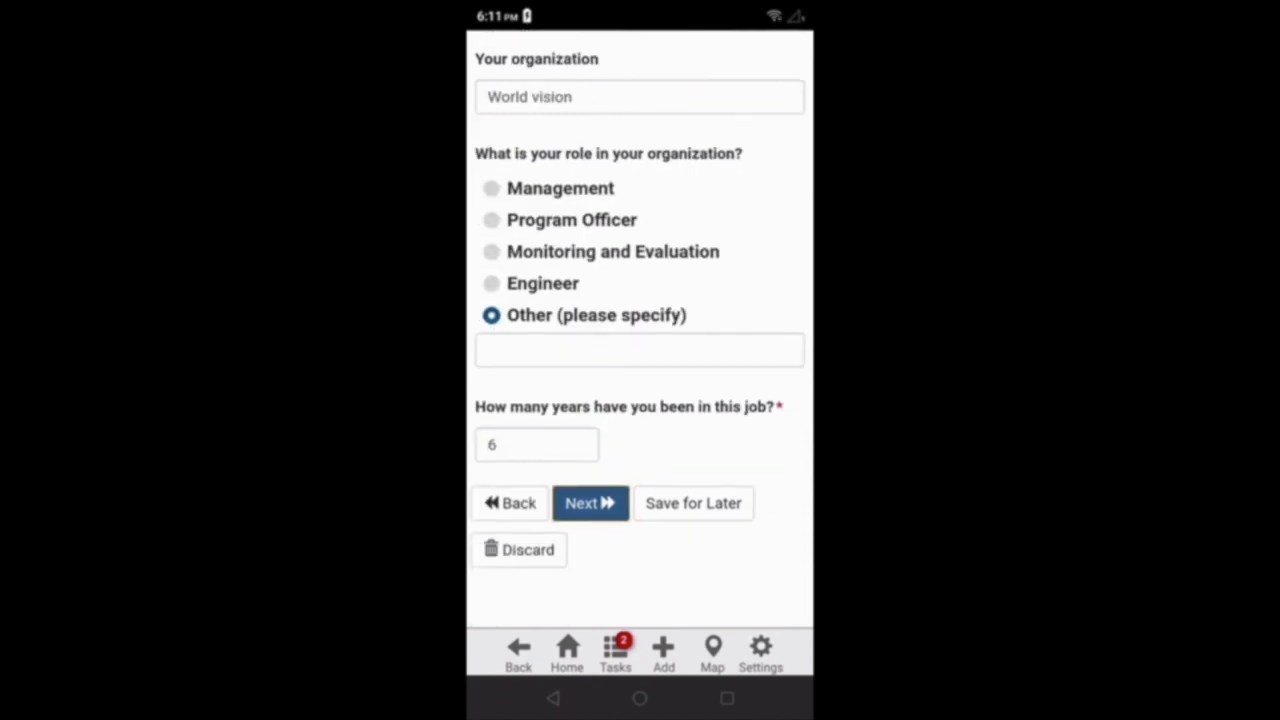
click(589, 503)
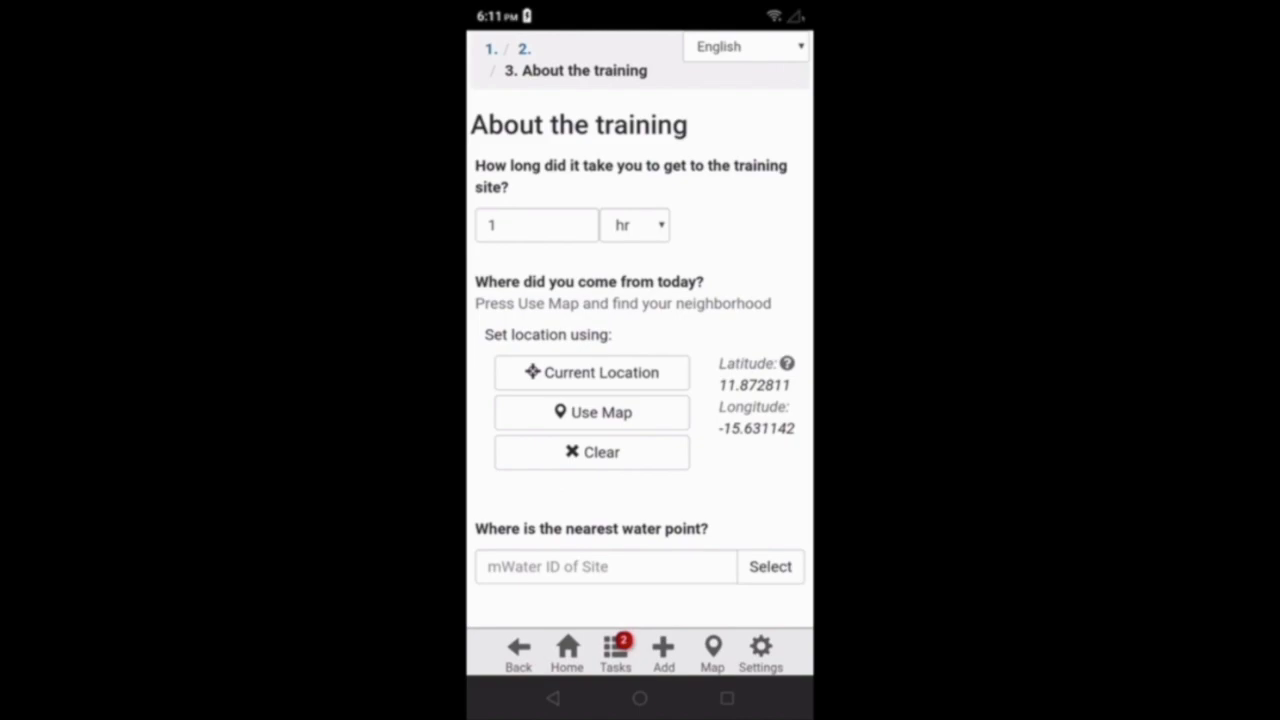
scroll(down, 3)
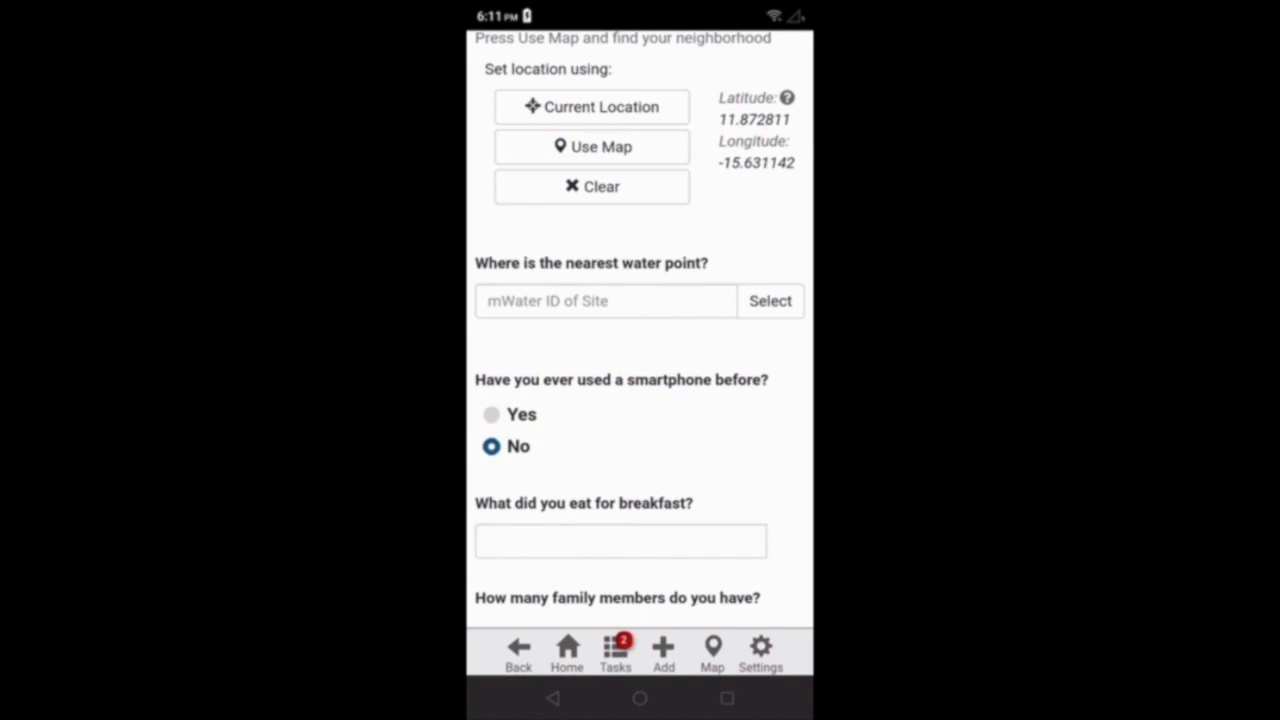
click(770, 301)
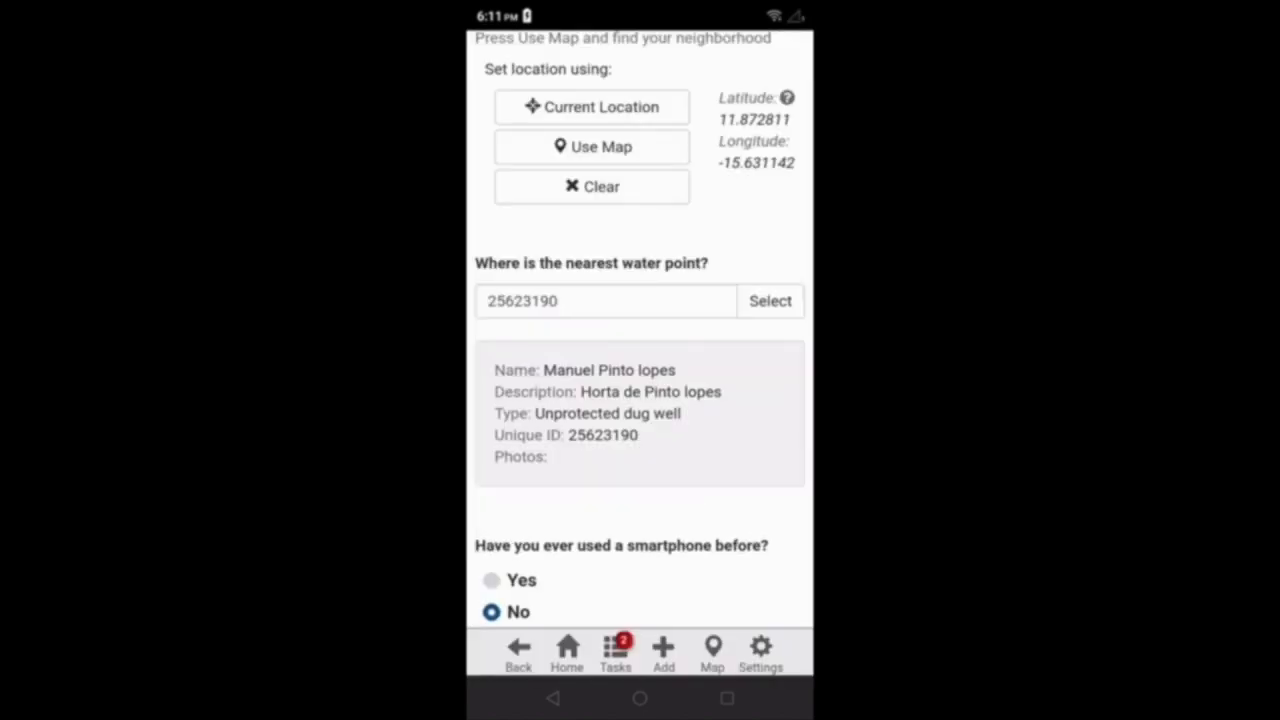
scroll(down, 3)
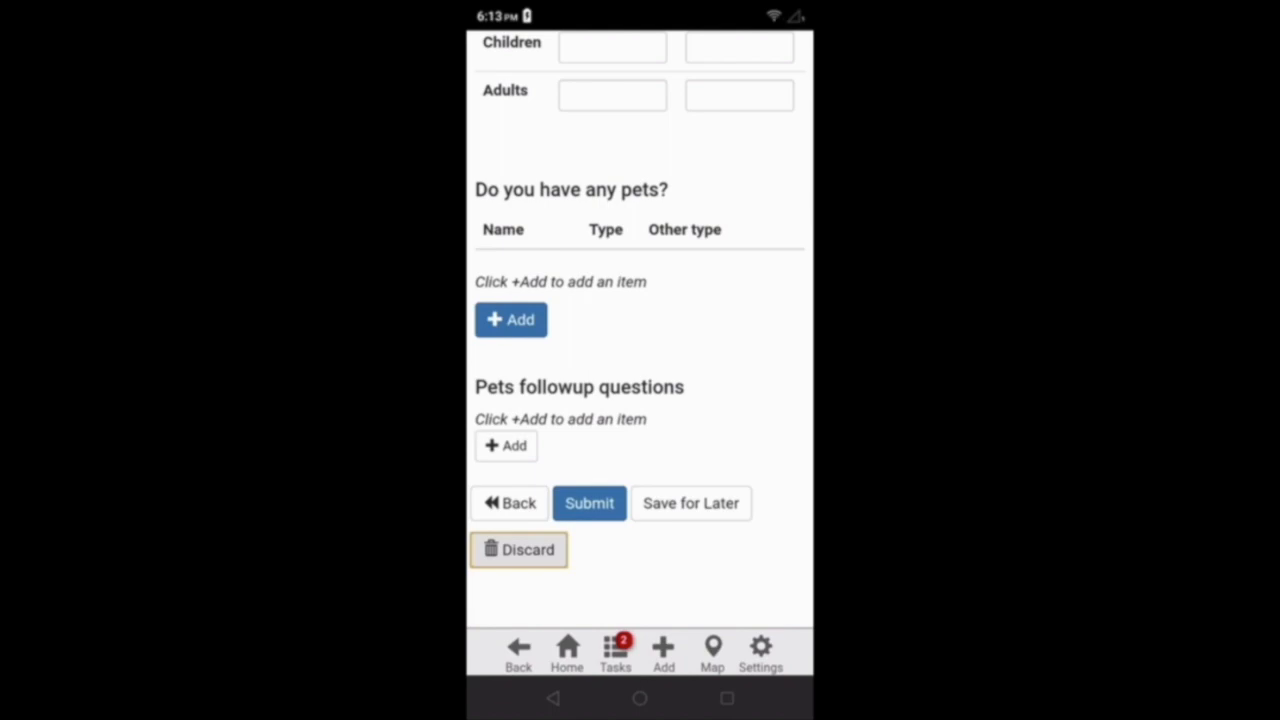
Step: Submit the completed draft training survey
click(589, 503)
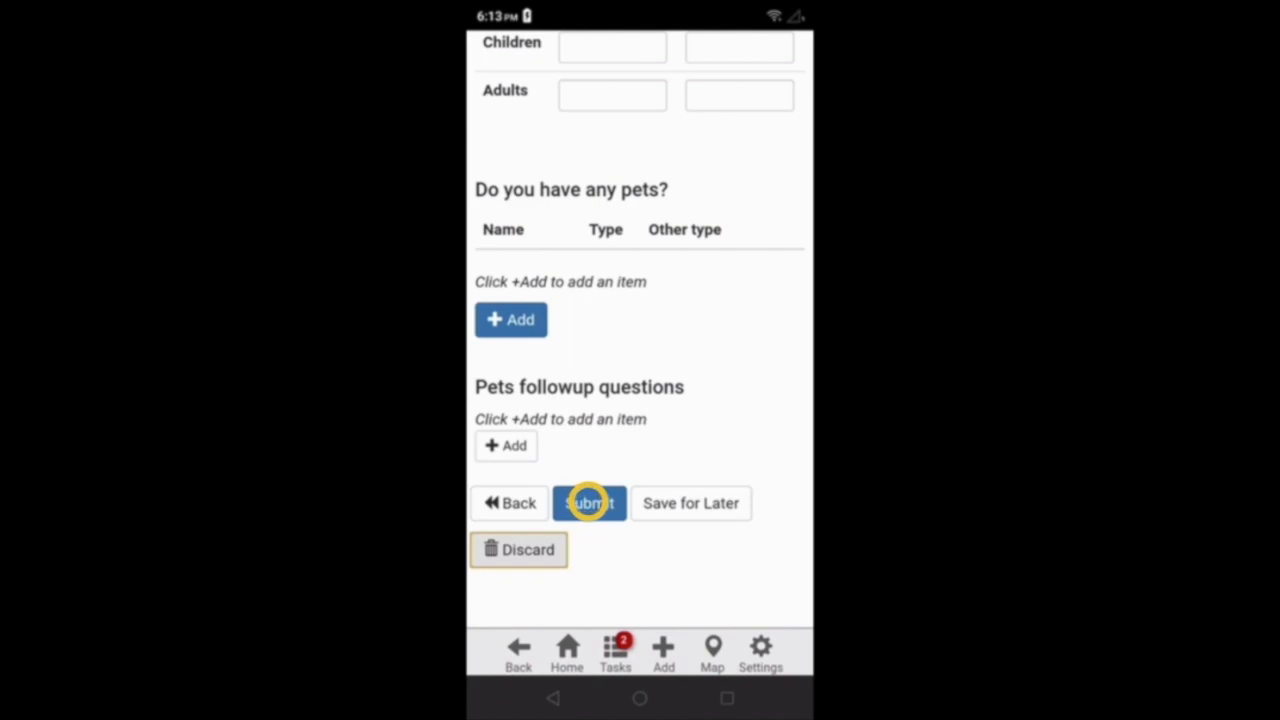
click(589, 503)
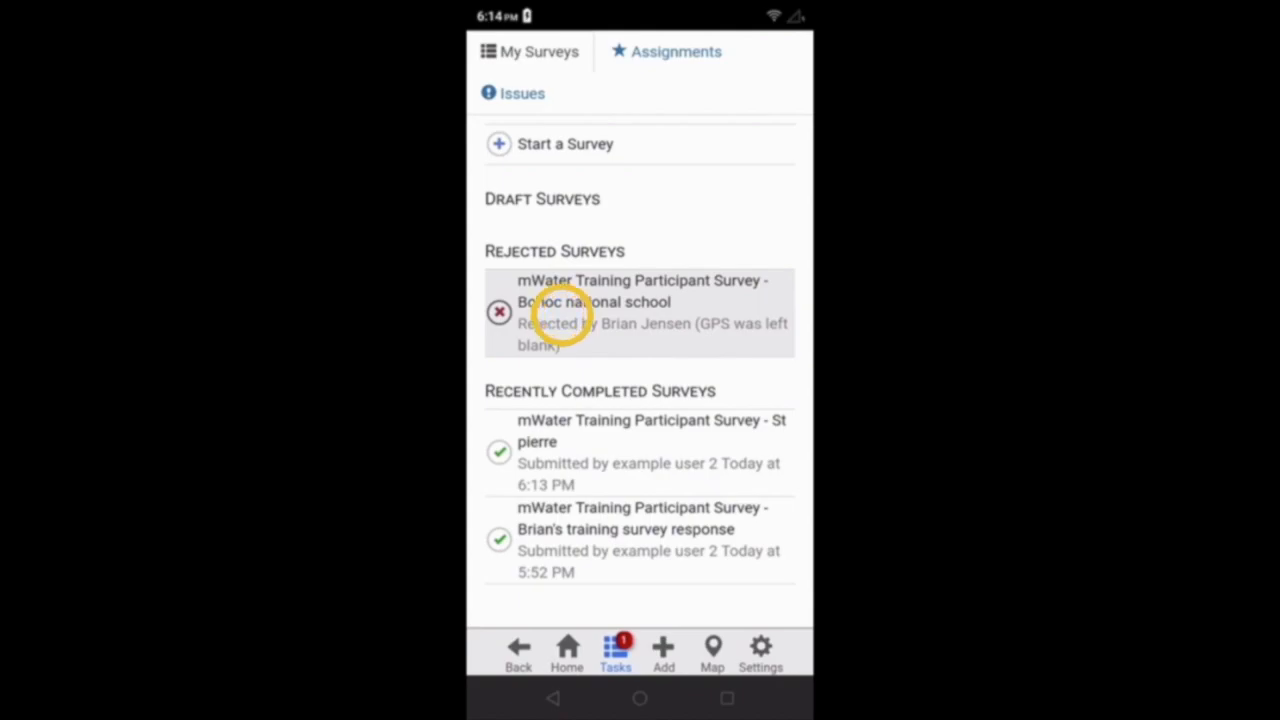
Step: Reopen the rejected Bohoc national school response and page to About the training
click(640, 311)
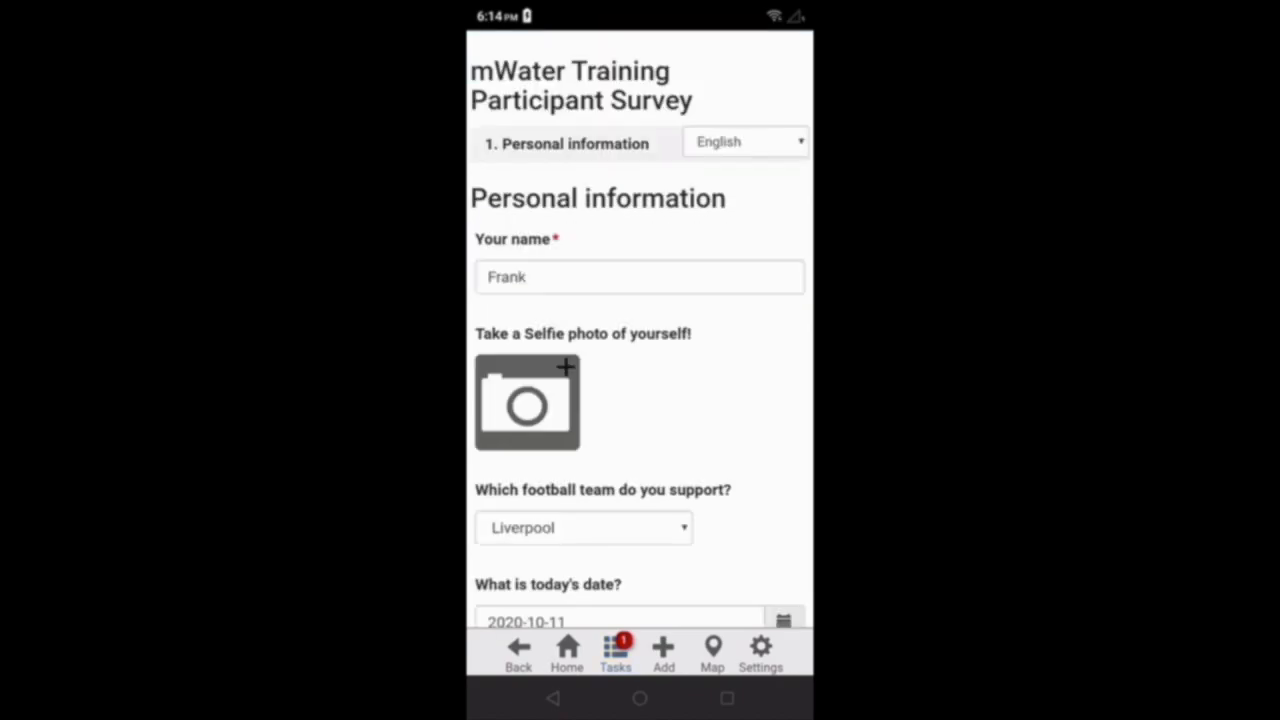
scroll(down, 3)
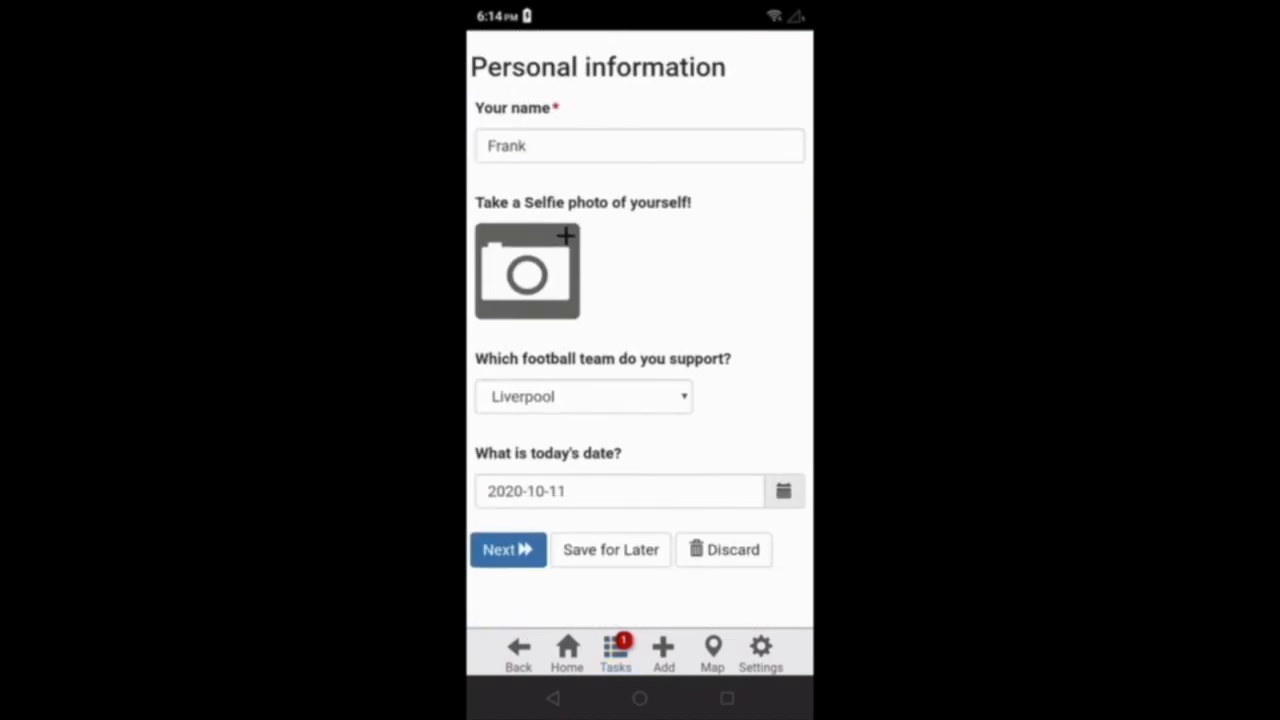
click(507, 549)
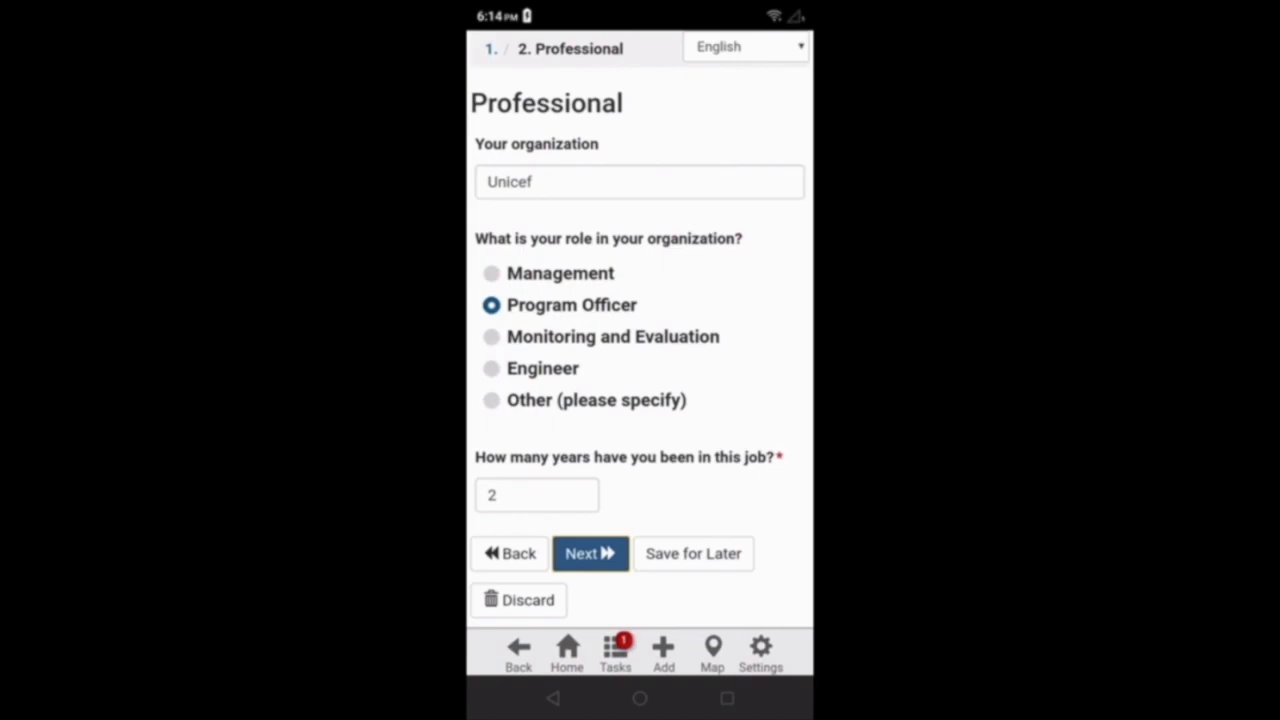
click(590, 553)
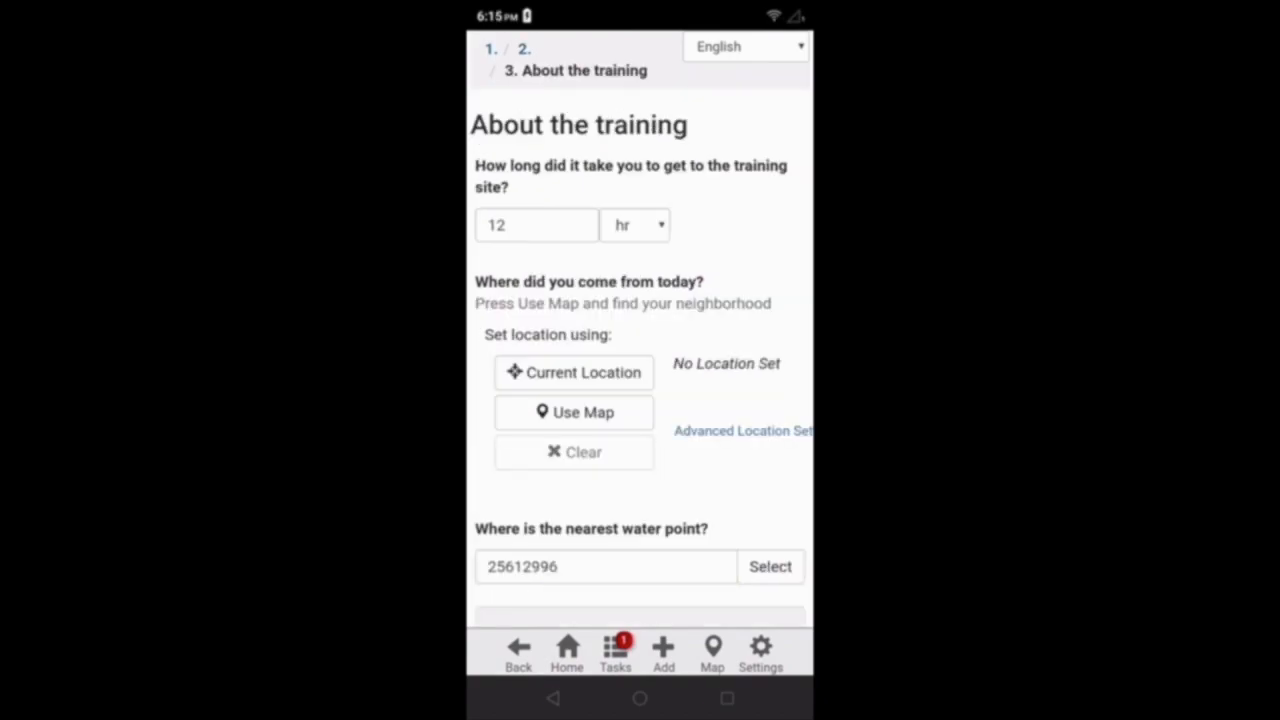
scroll(down, 3)
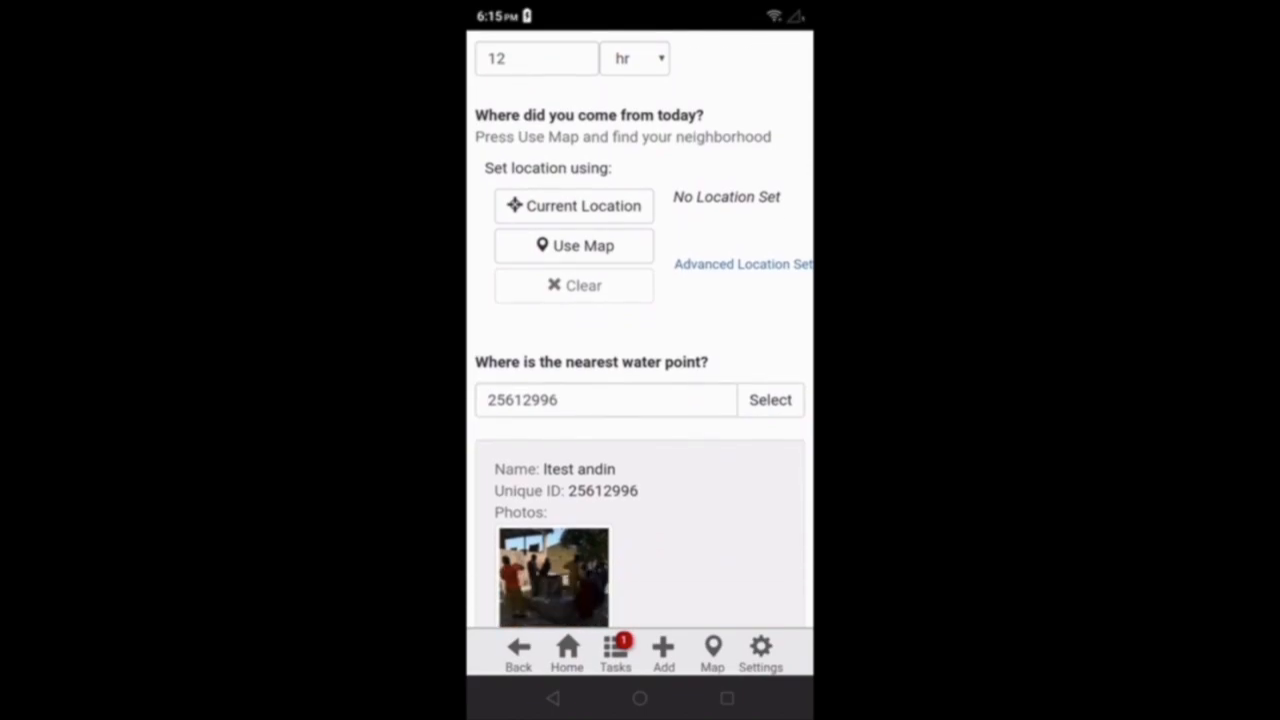
scroll(up, 3)
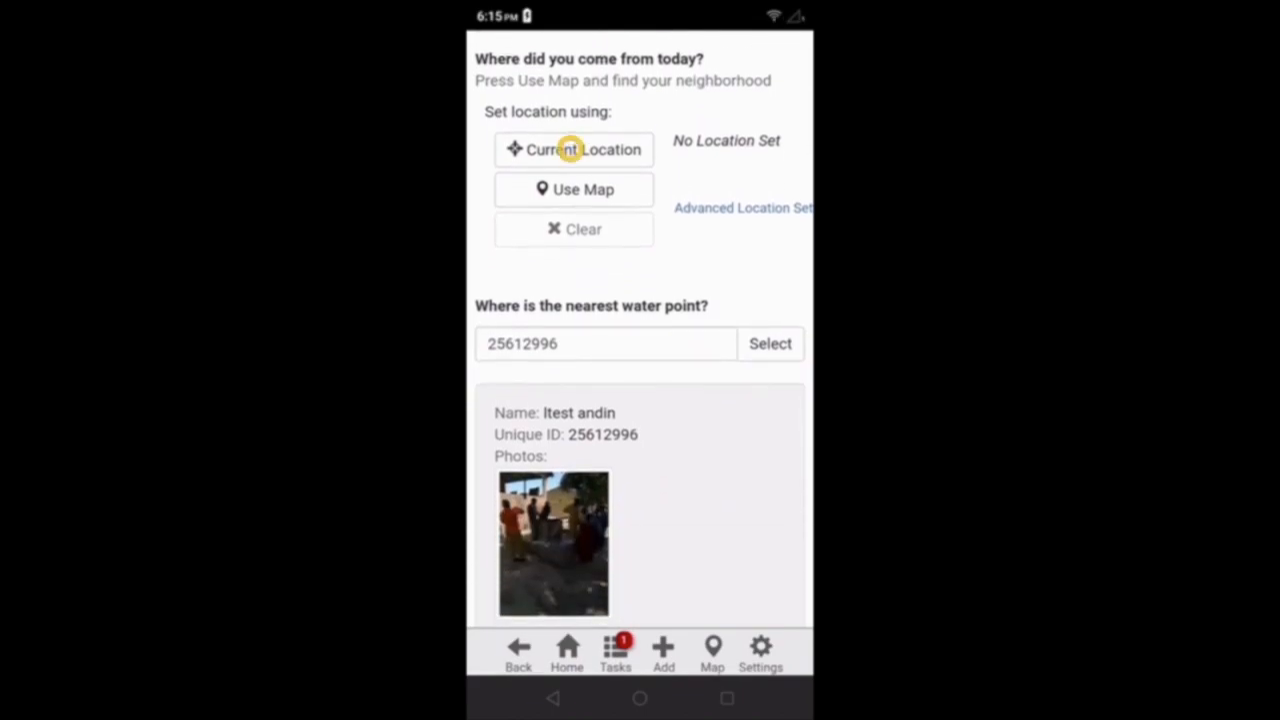
Step: Set the location from current GPS, accepting the weak reading
click(573, 149)
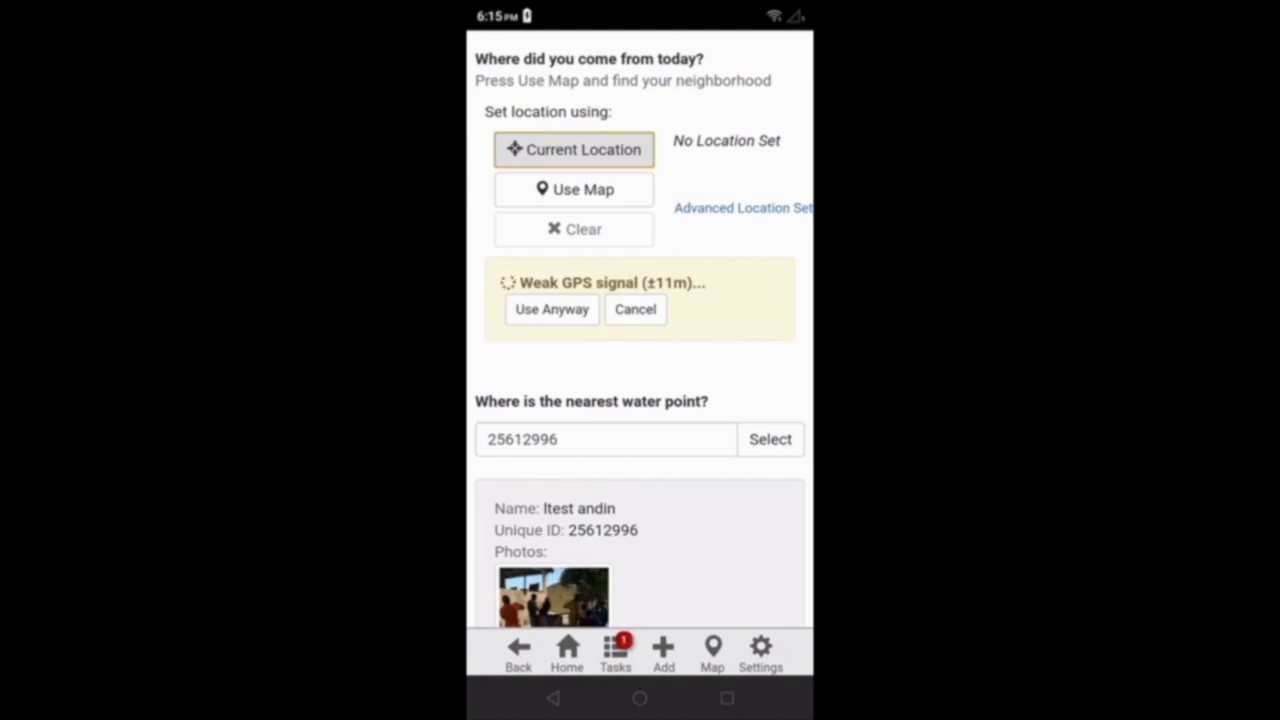
click(551, 309)
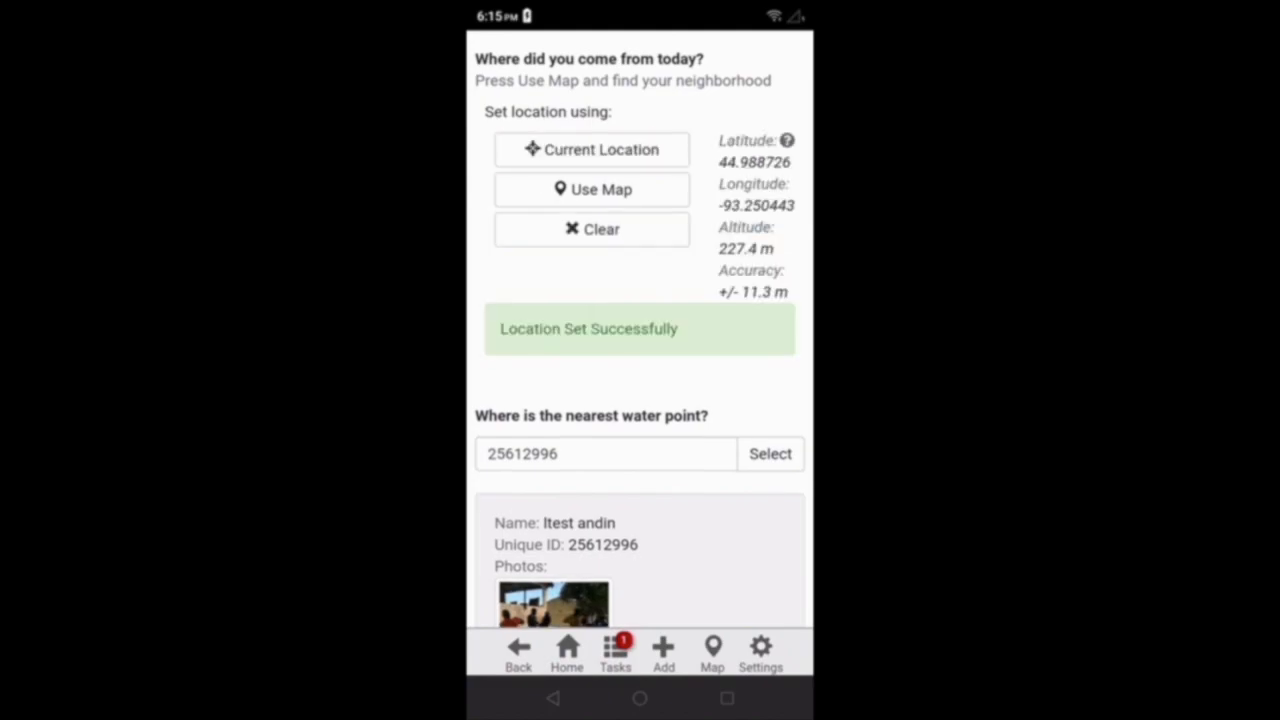
scroll(down, 3)
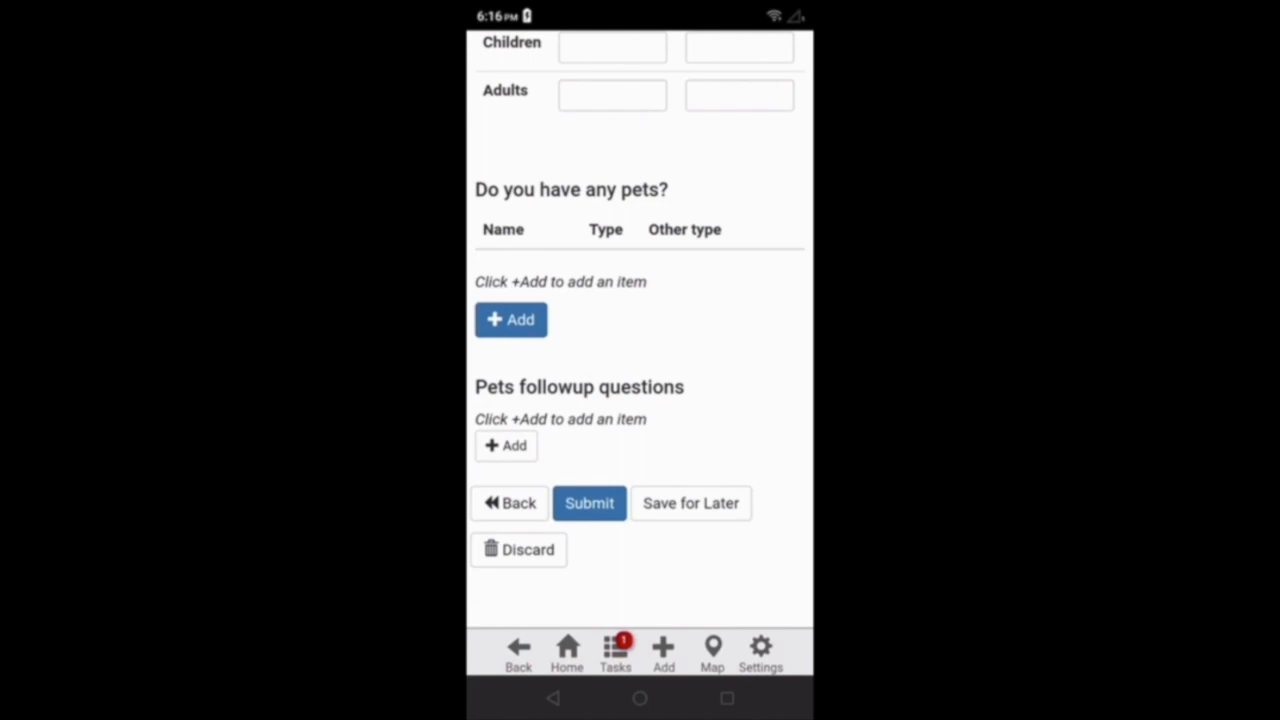
Step: Resubmit the corrected Bohoc response and go back to My Surveys
click(589, 503)
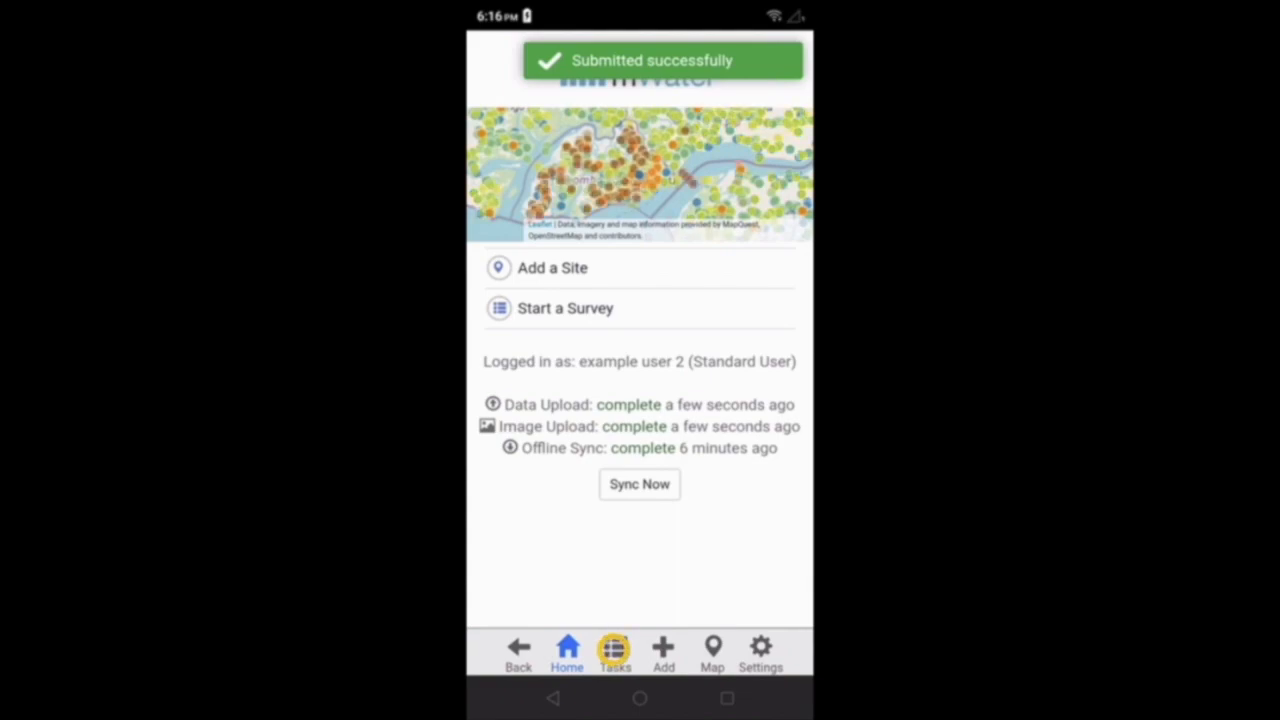
click(614, 655)
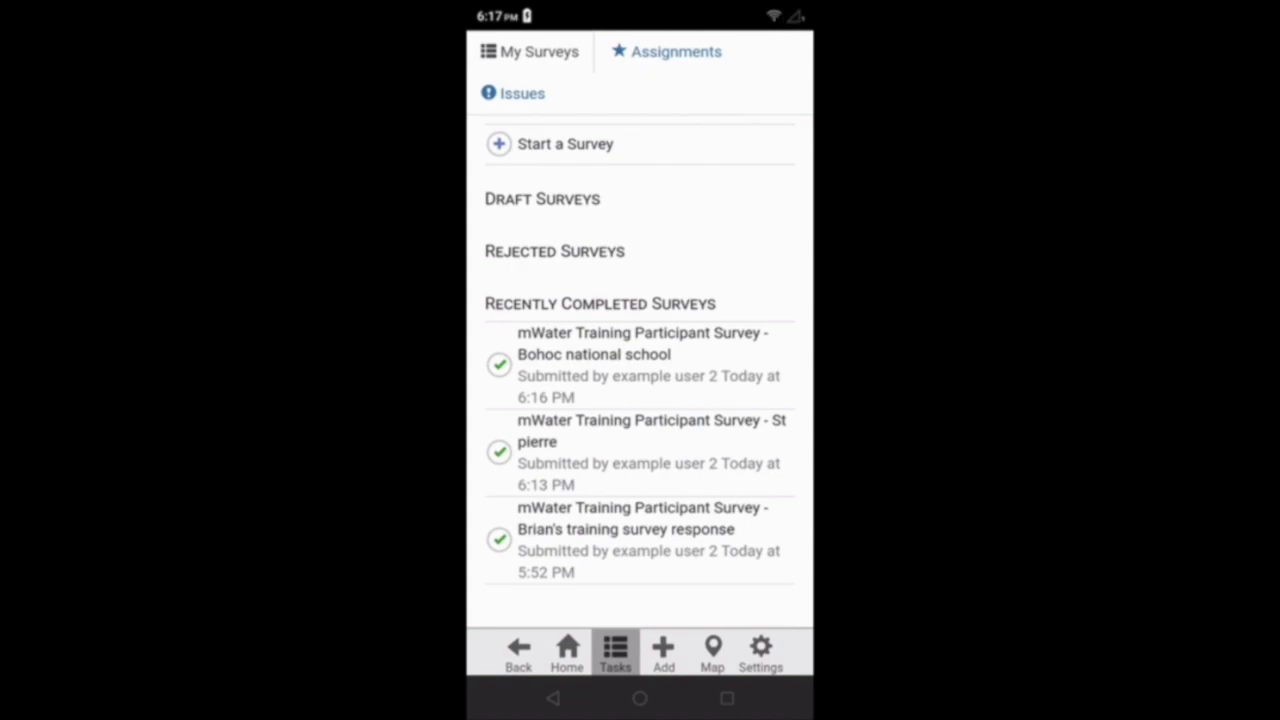
Step: Edit the completed Bohoc response, change the name to 'Jane', and submit
click(639, 364)
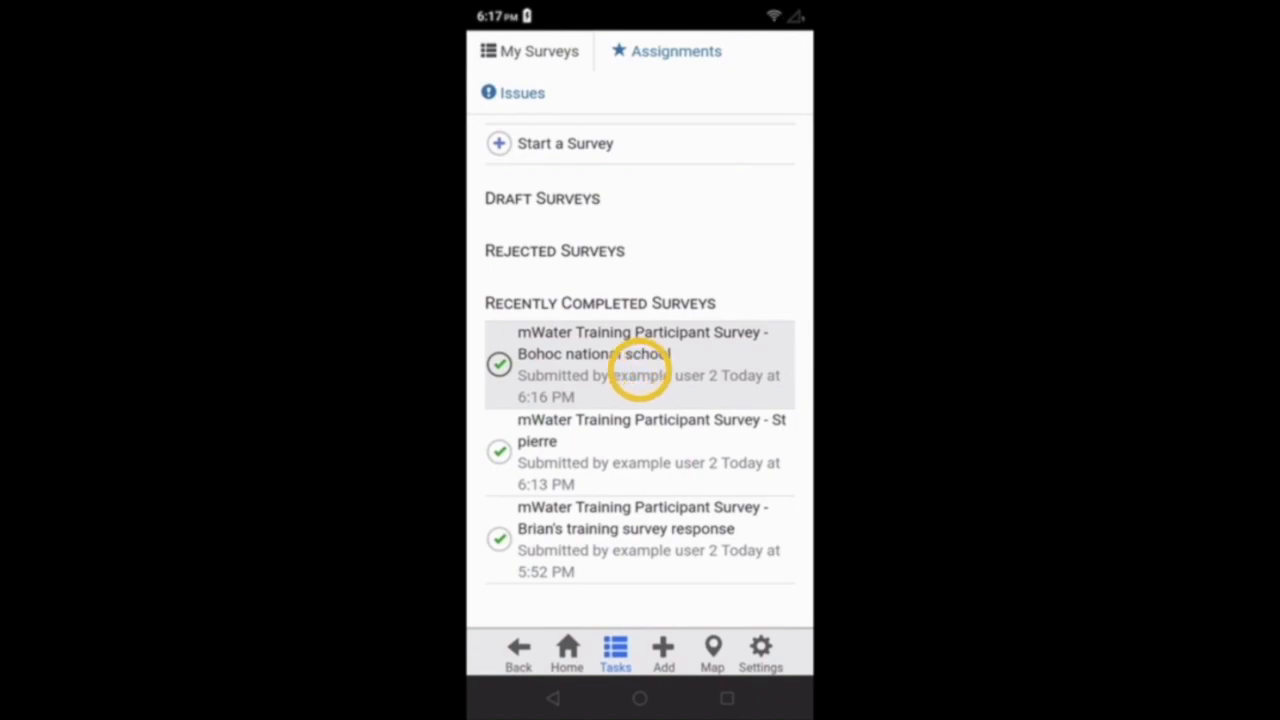
click(640, 364)
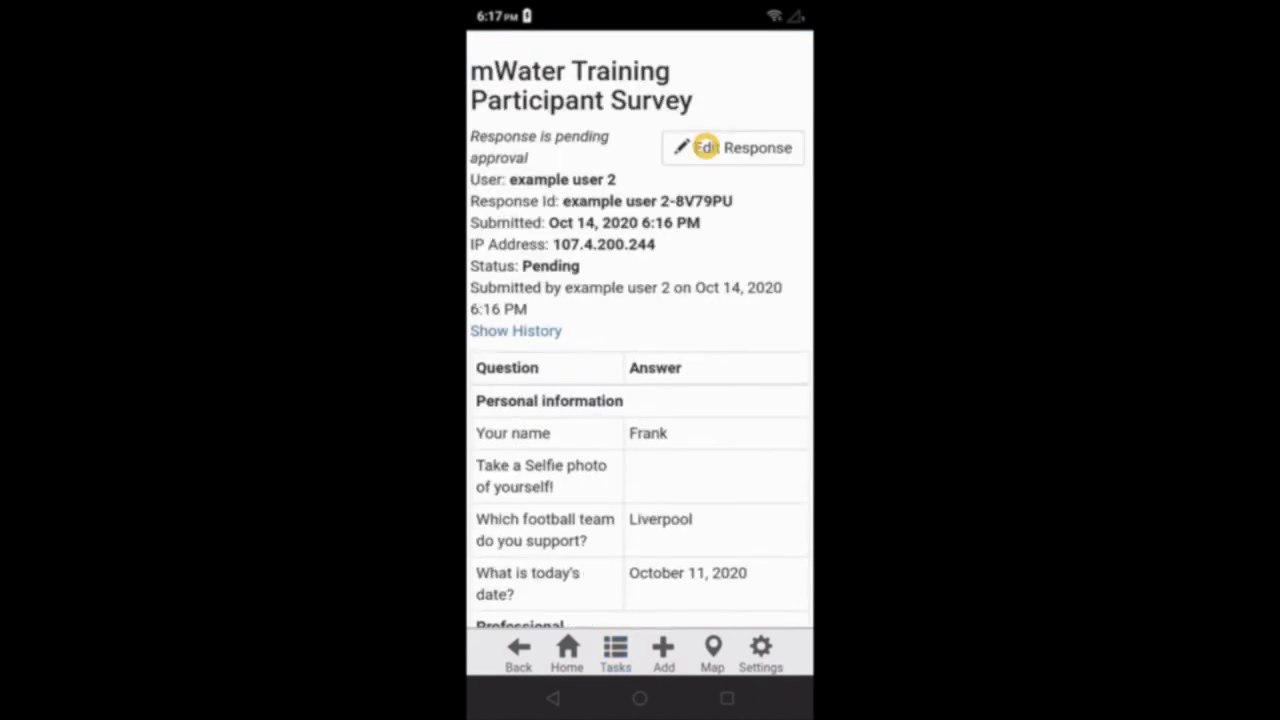
click(732, 148)
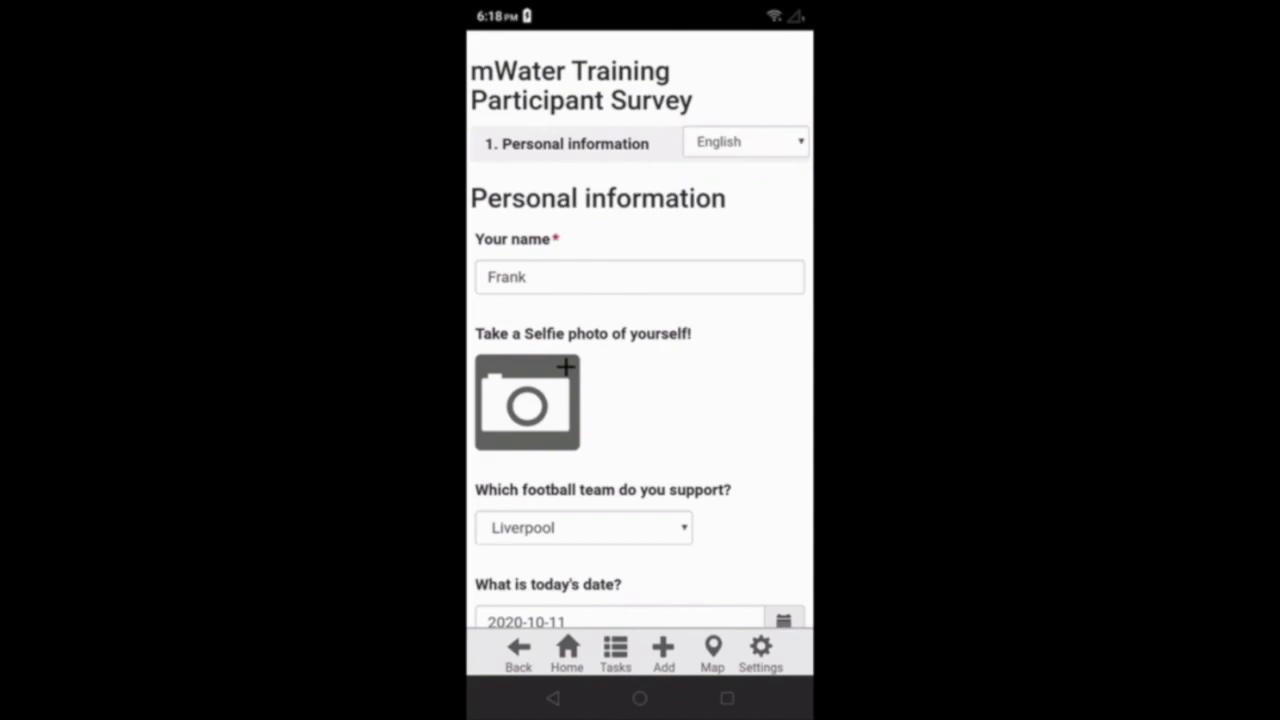
click(639, 277)
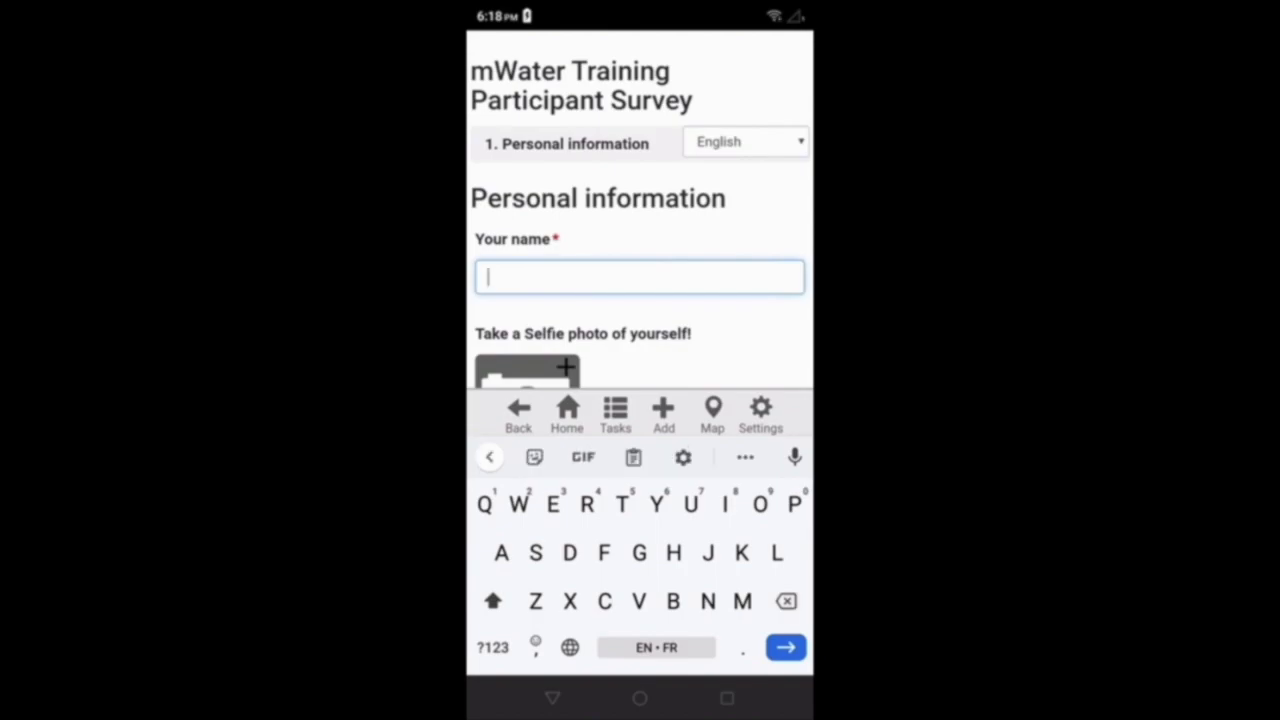
text(Jane)
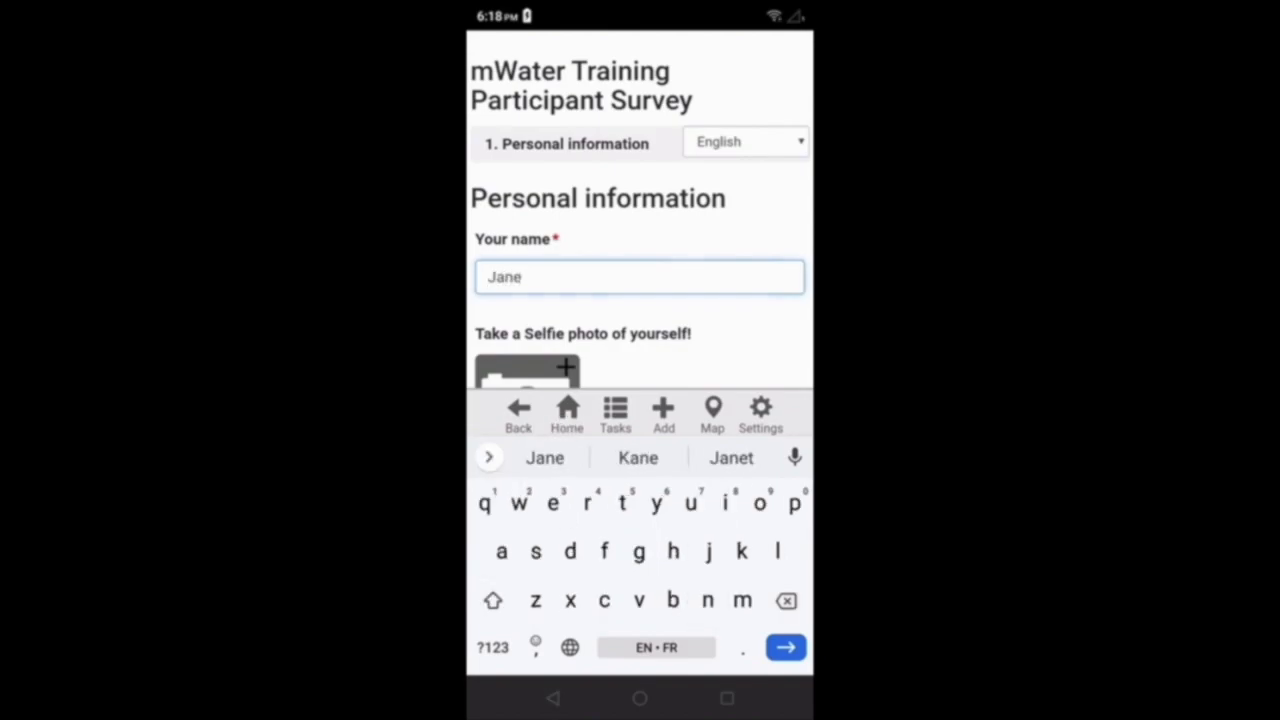
click(785, 647)
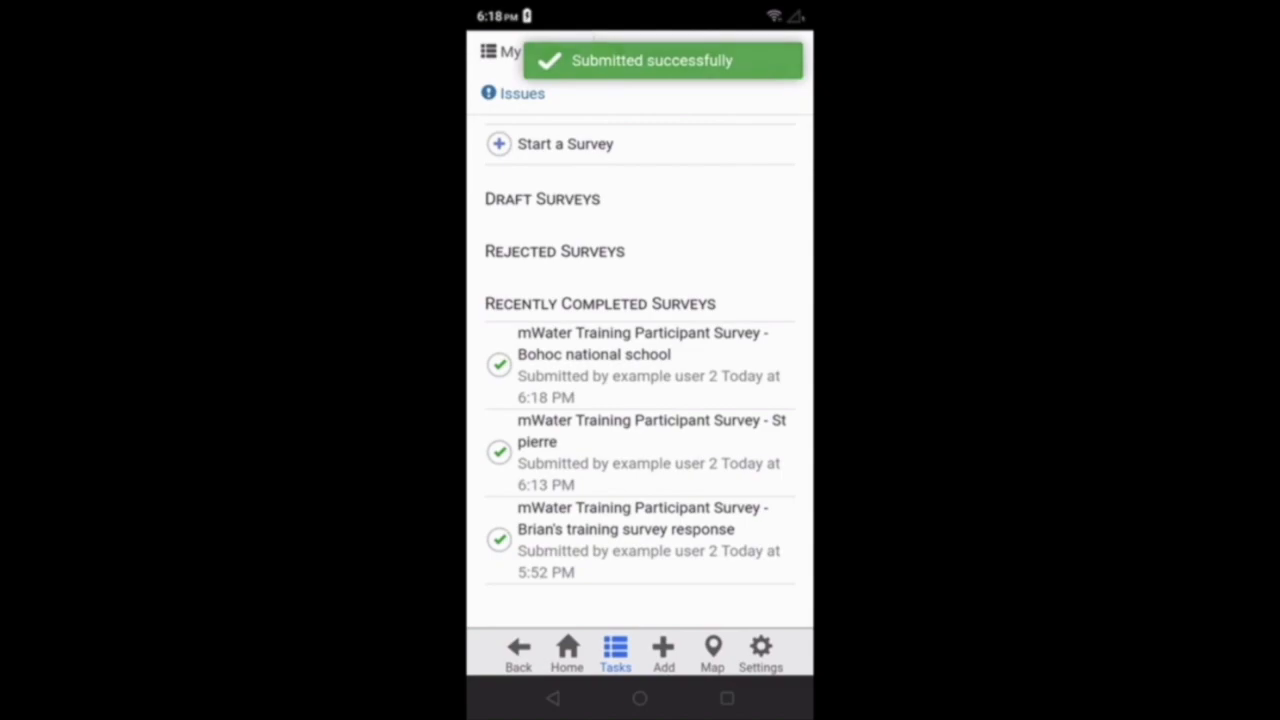